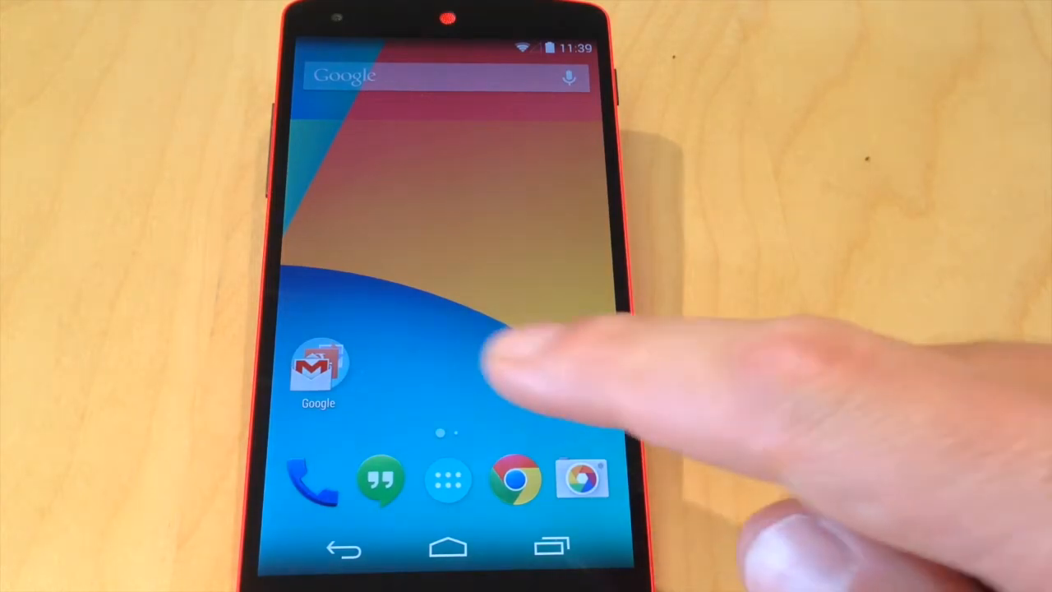
Step: Launch Let's GPS Draw! showing group_view_test_10 and drawing_view_test_10
click(447, 480)
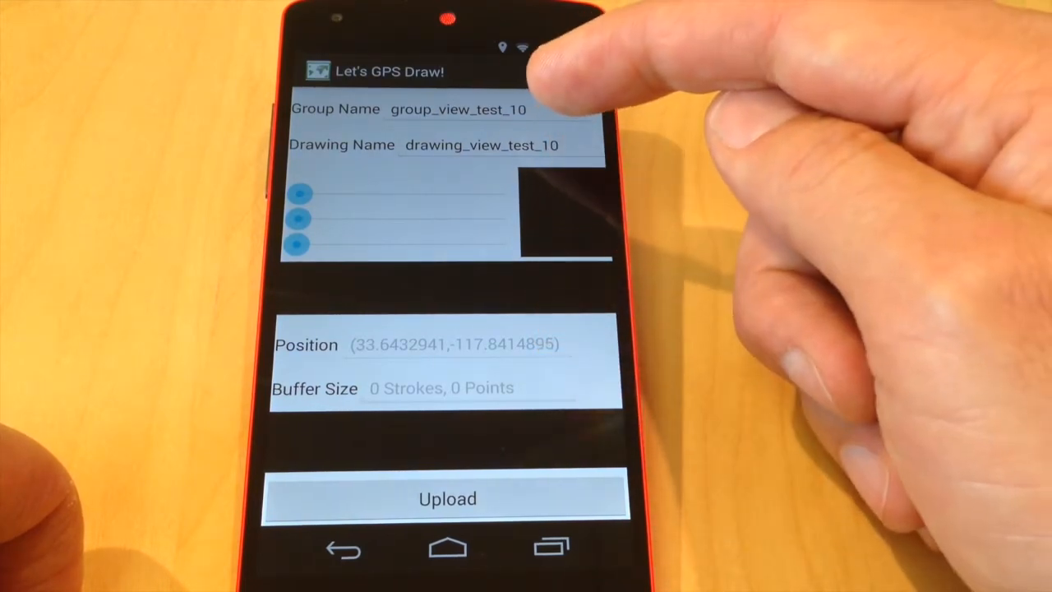
Step: Rename the group to group_name_demo and begin retyping the drawing name
click(476, 145)
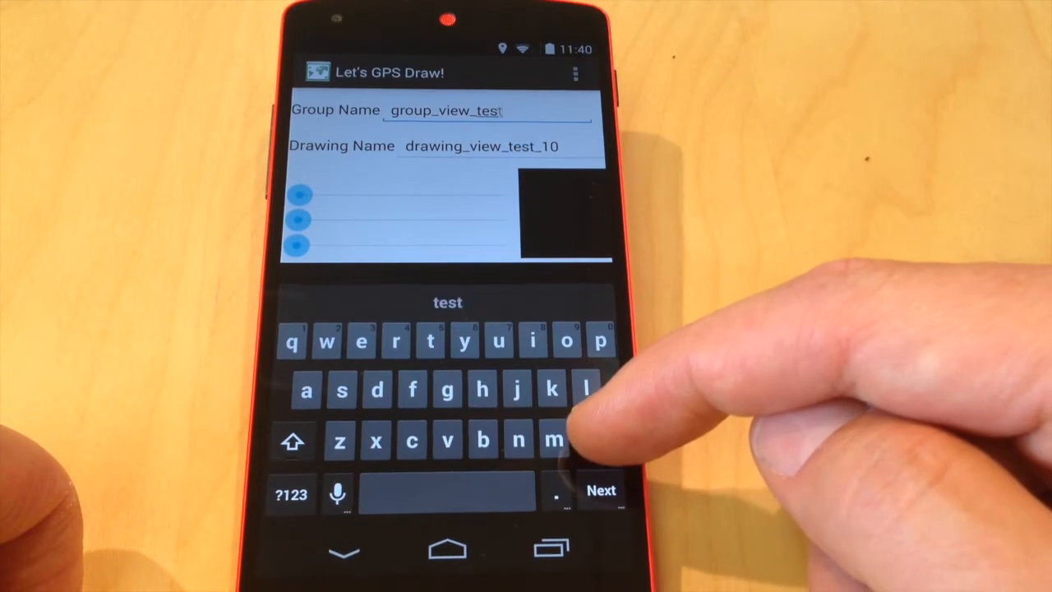
click(600, 440)
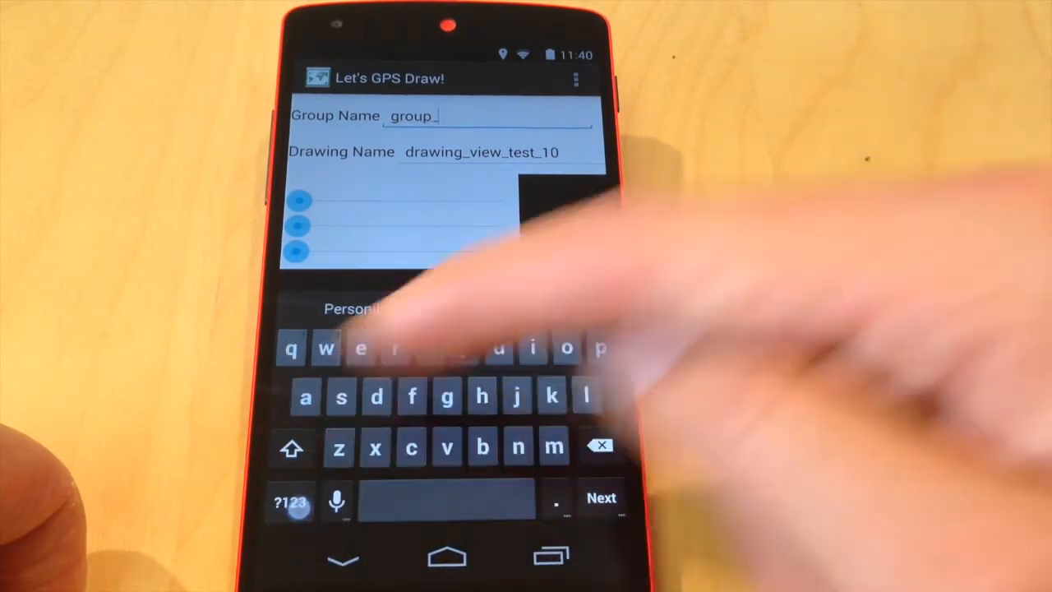
text(name)
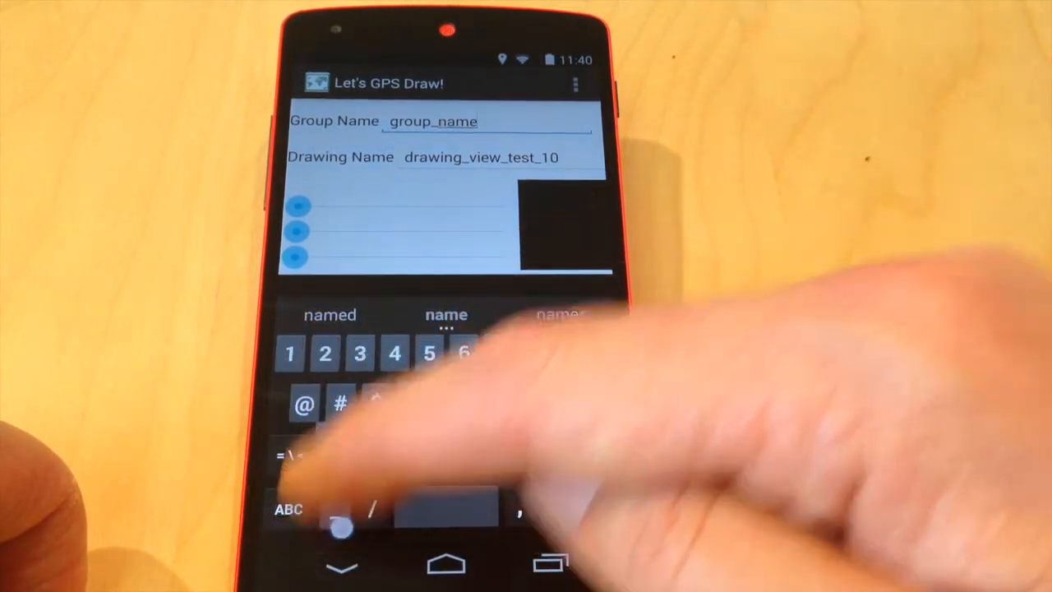
text(demo)
click(495, 157)
text(drawing_n)
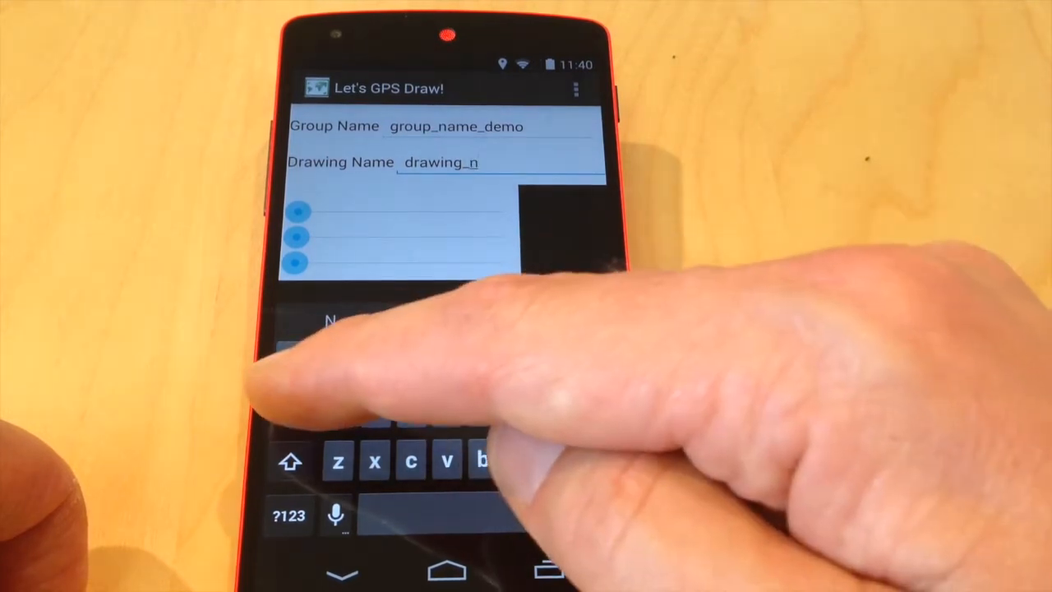
Step: Continue the drawing name so it reads drawing_name_
text(ame)
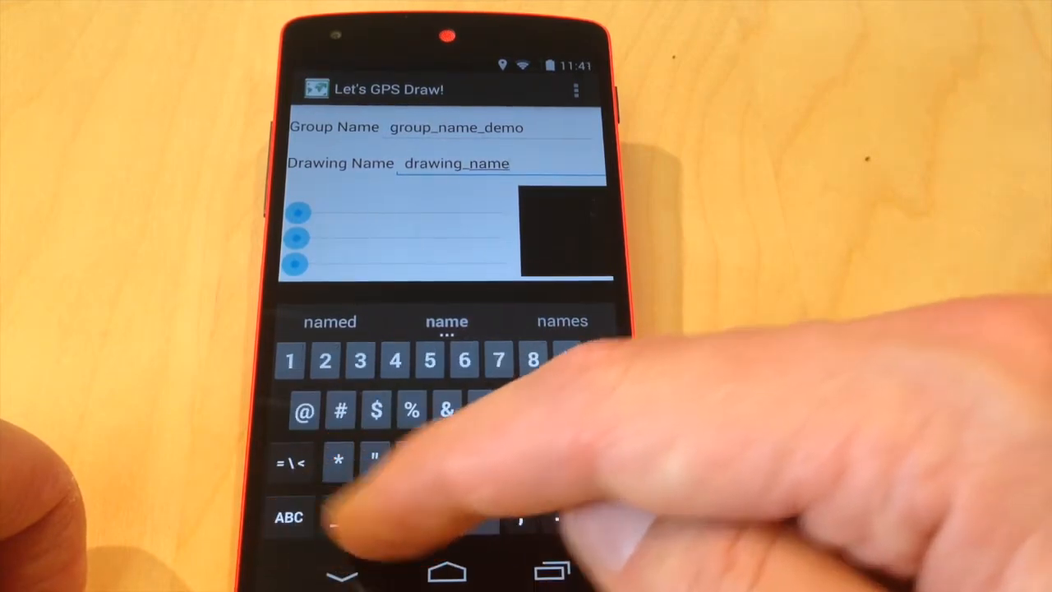
text(_)
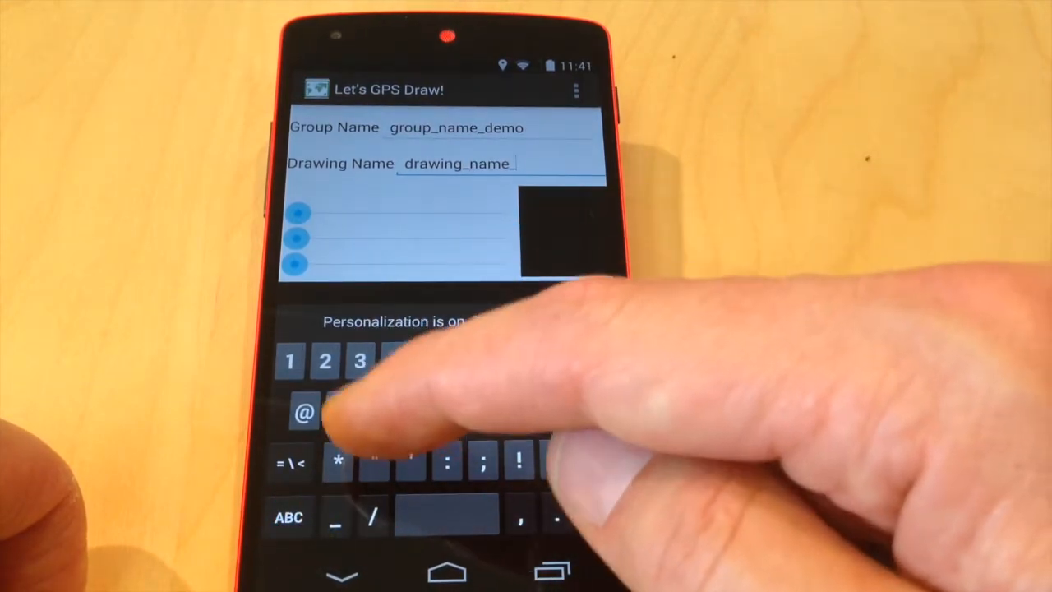